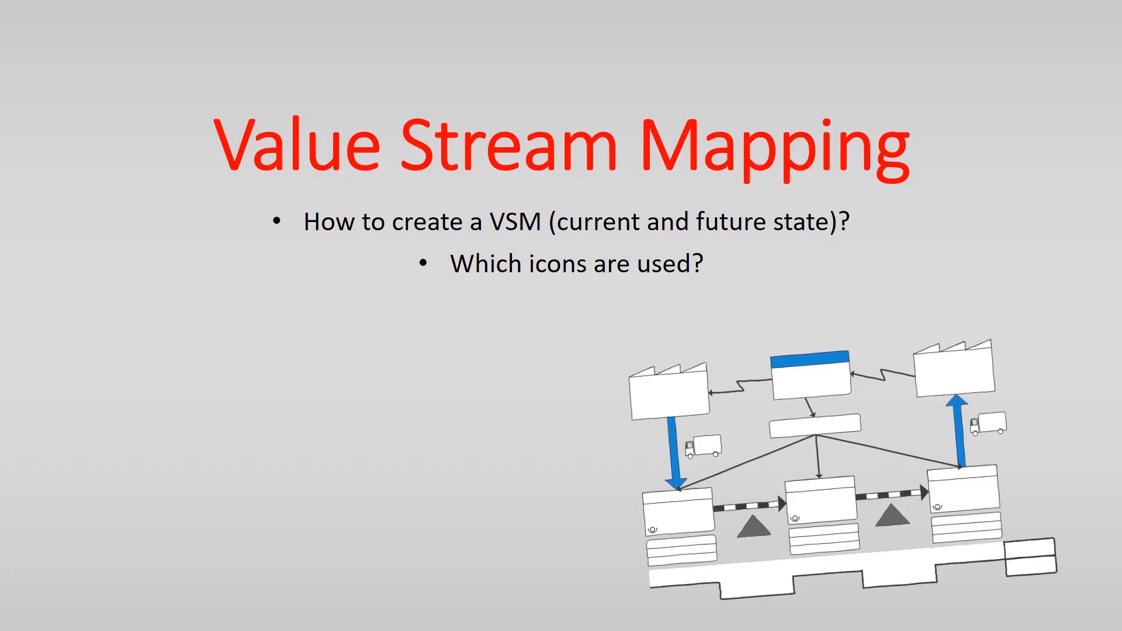
Step: Reveal the 'Tips for mapping' bullet, then advance to the example value stream map slide
key("Right")
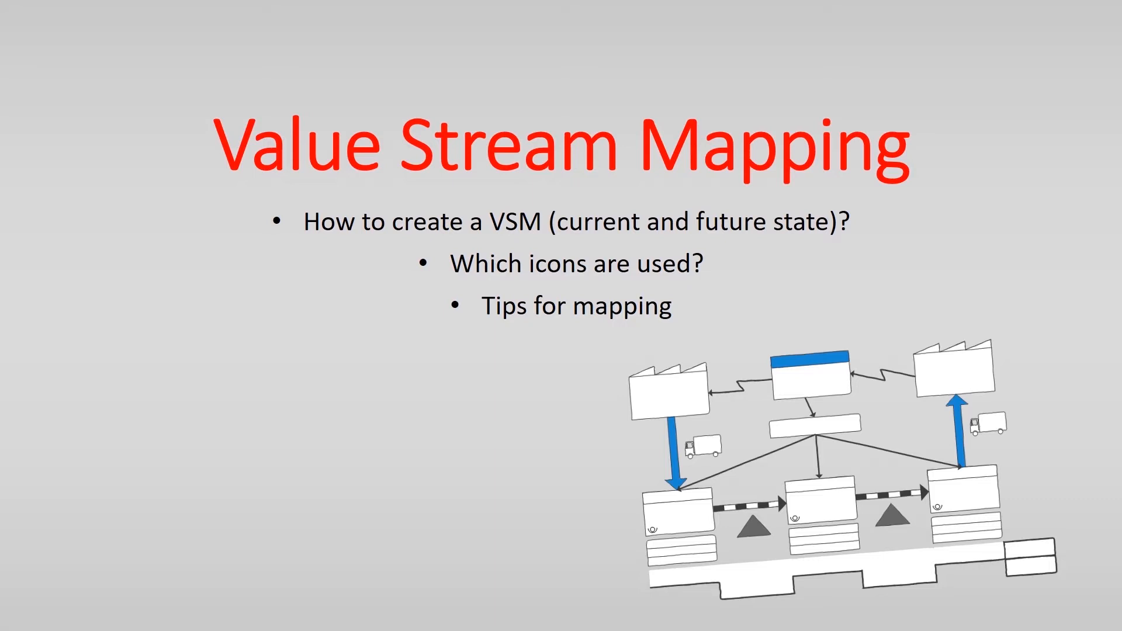
key("right")
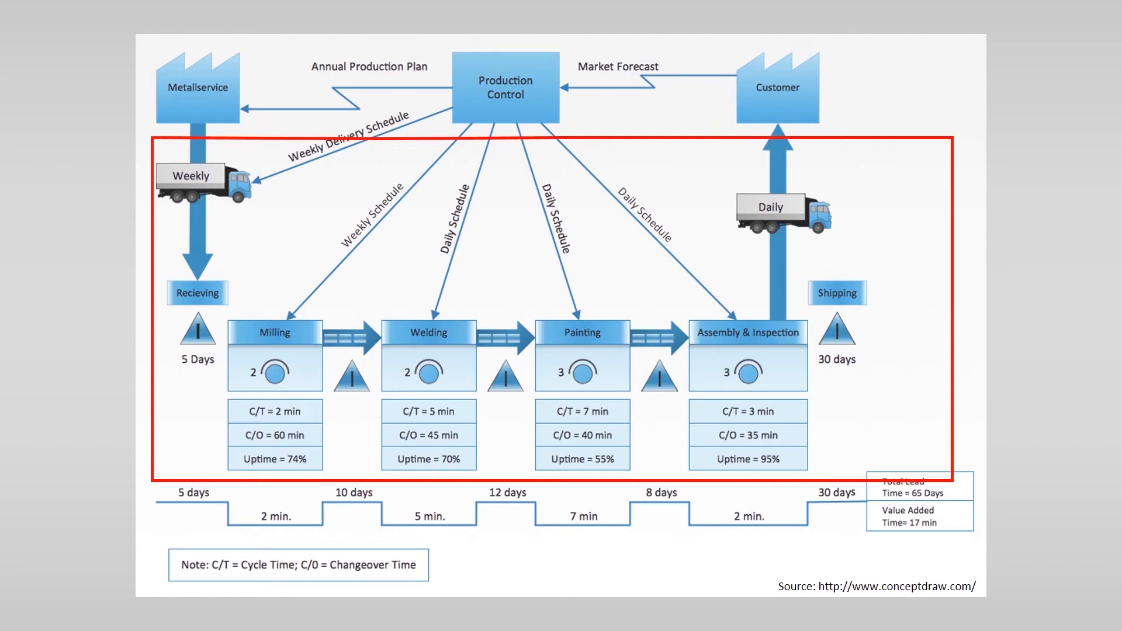
Step: Play the animation drawing a green box around the Milling operator count of two
left_click(275, 351)
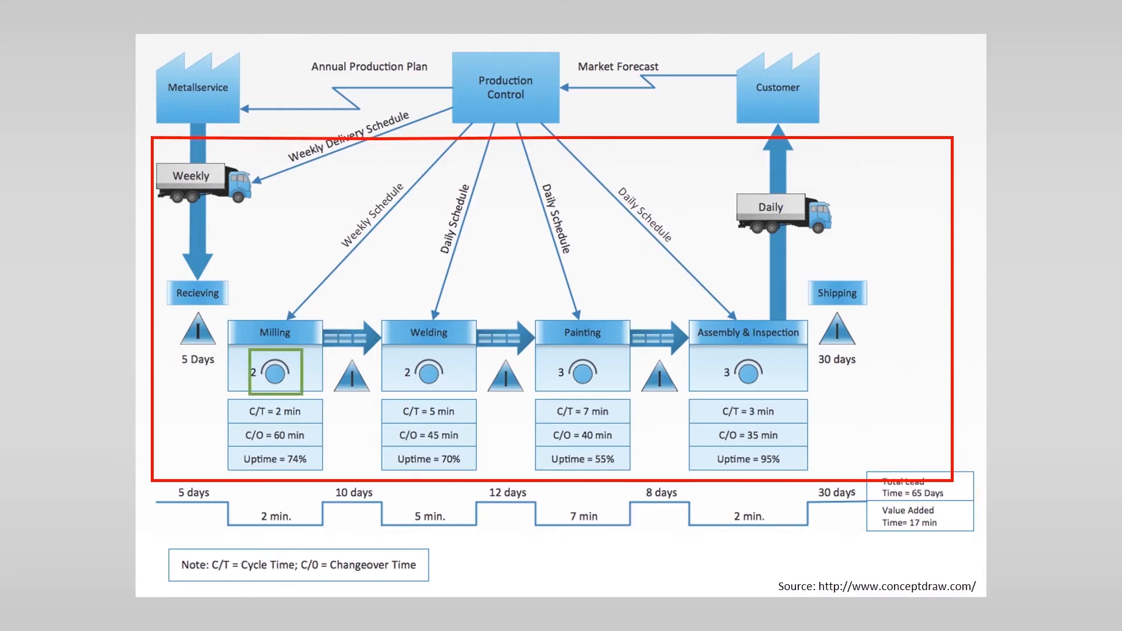
Step: Advance the animation to clear the green box from the Milling operator icon
left_click(274, 370)
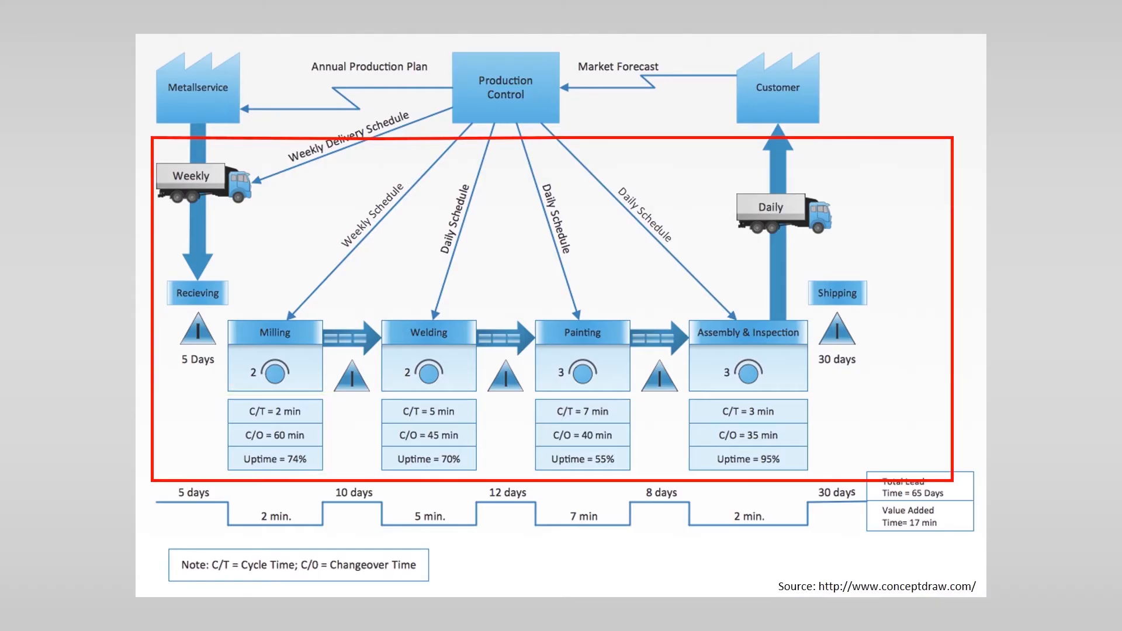
Step: Advance the animation to box the 30-day inventory triangle before Shipping in green
left_click(350, 379)
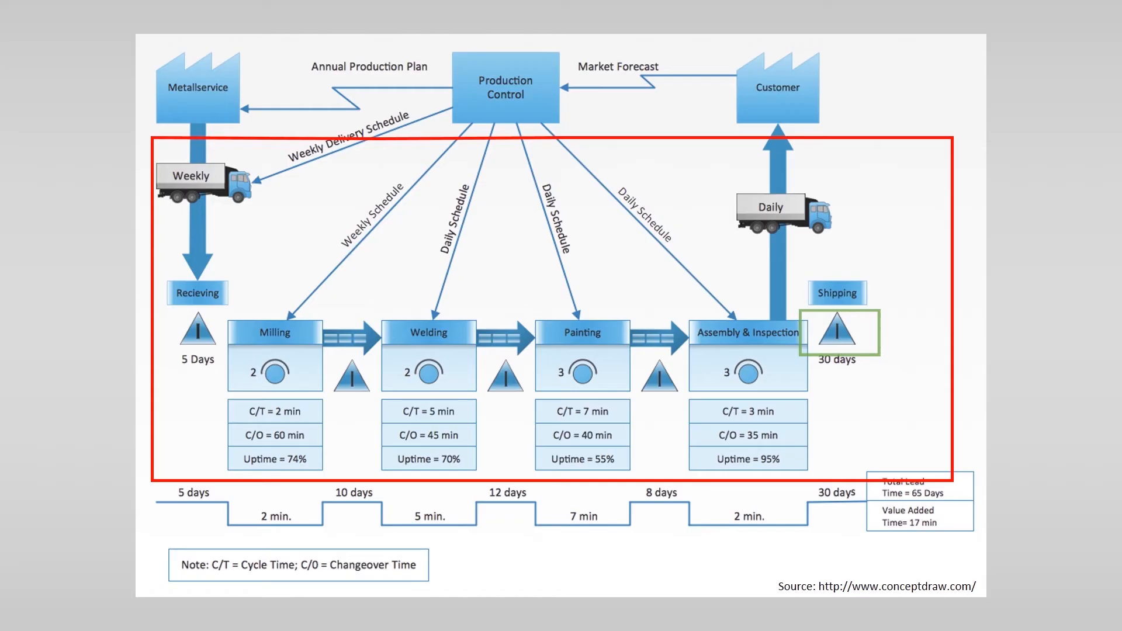
left_click(838, 333)
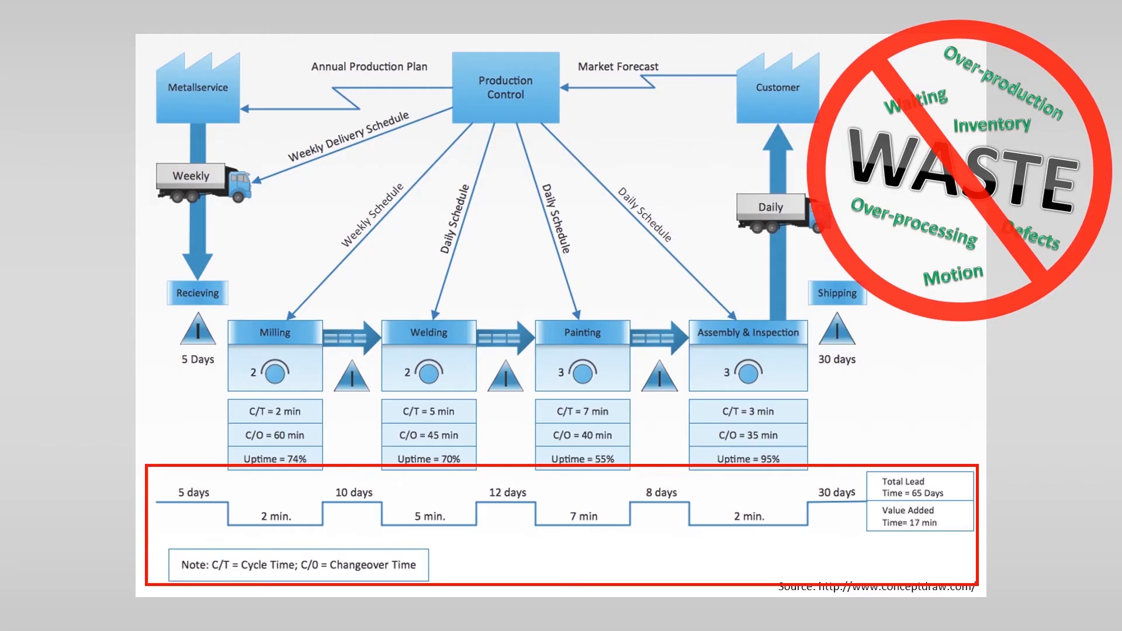
Step: Advance through the eight future state questions to the Future State Icons slide
key("right")
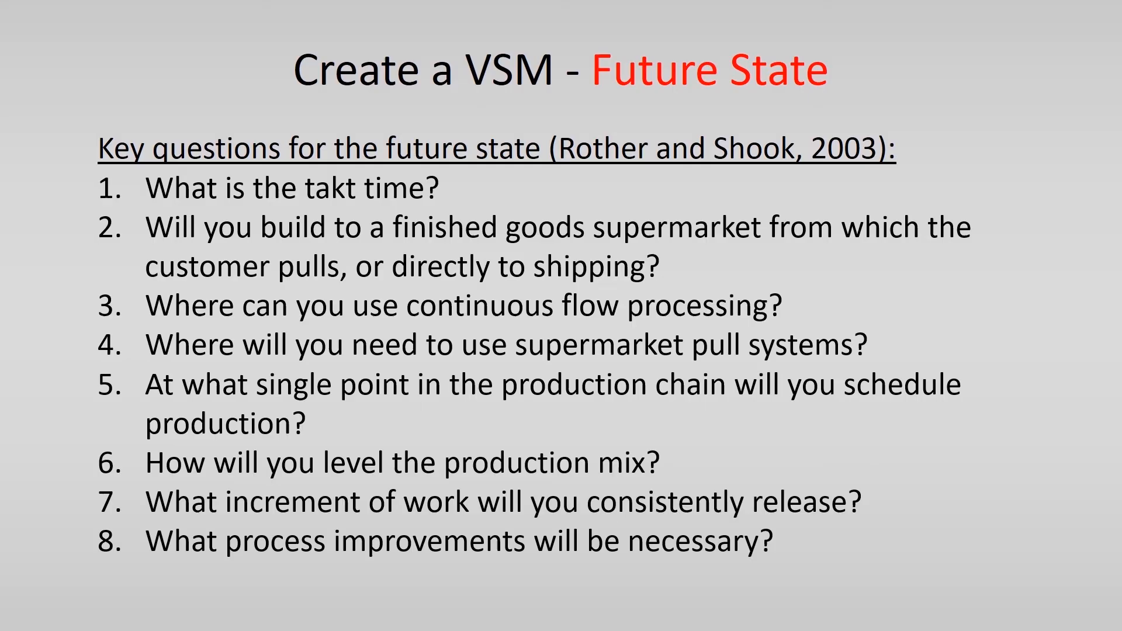
key("right")
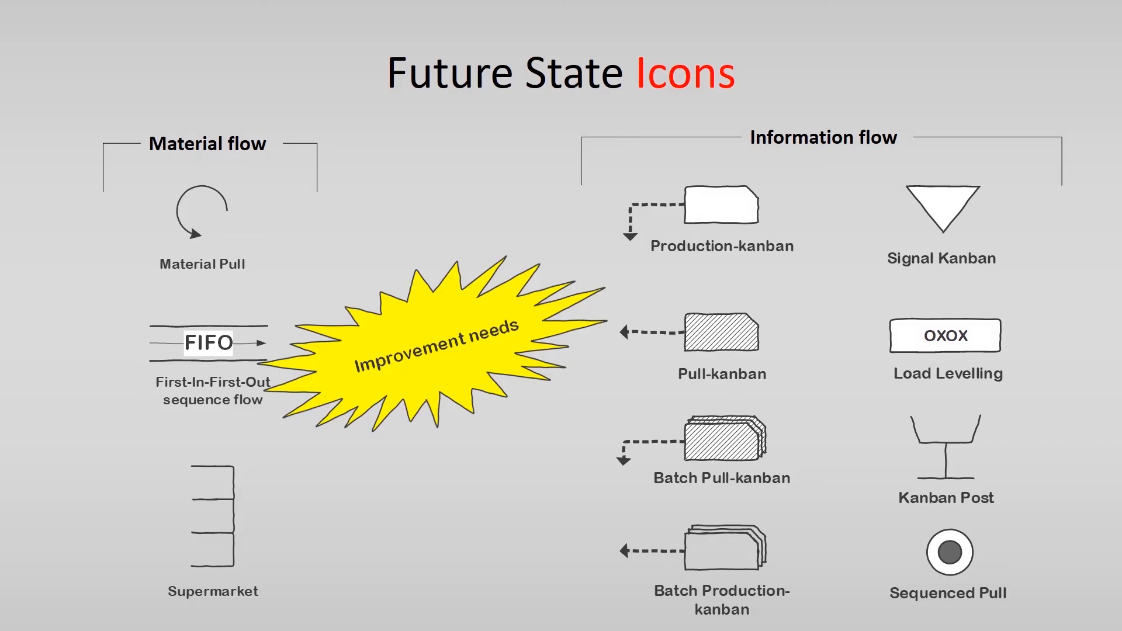
Step: Advance from Future State Icons to the Mapping tips section title slide
key("right")
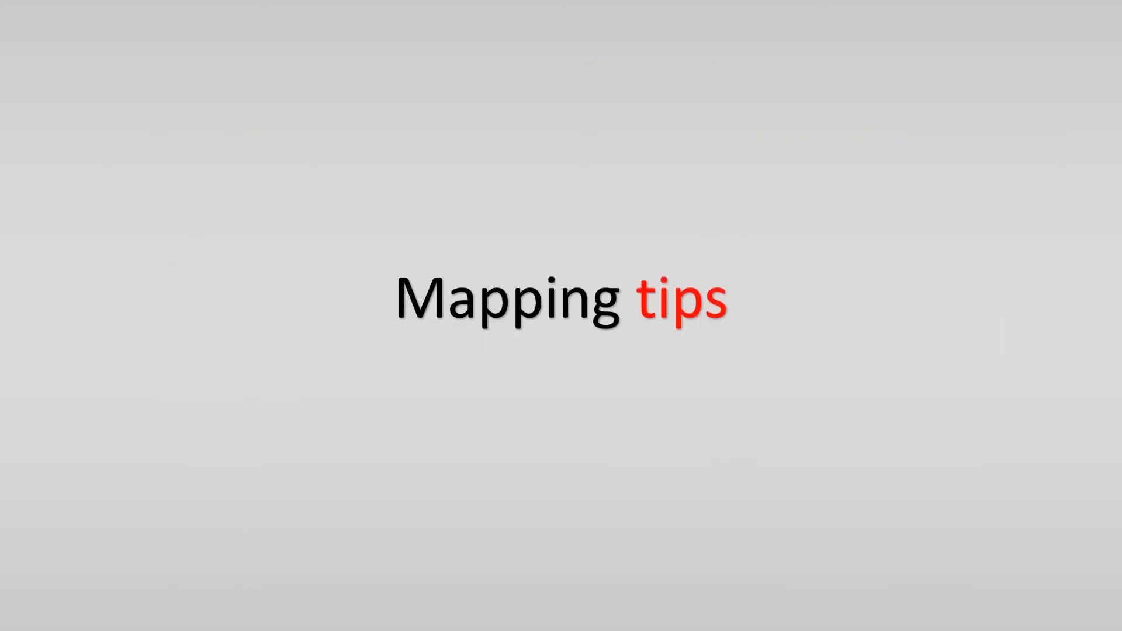